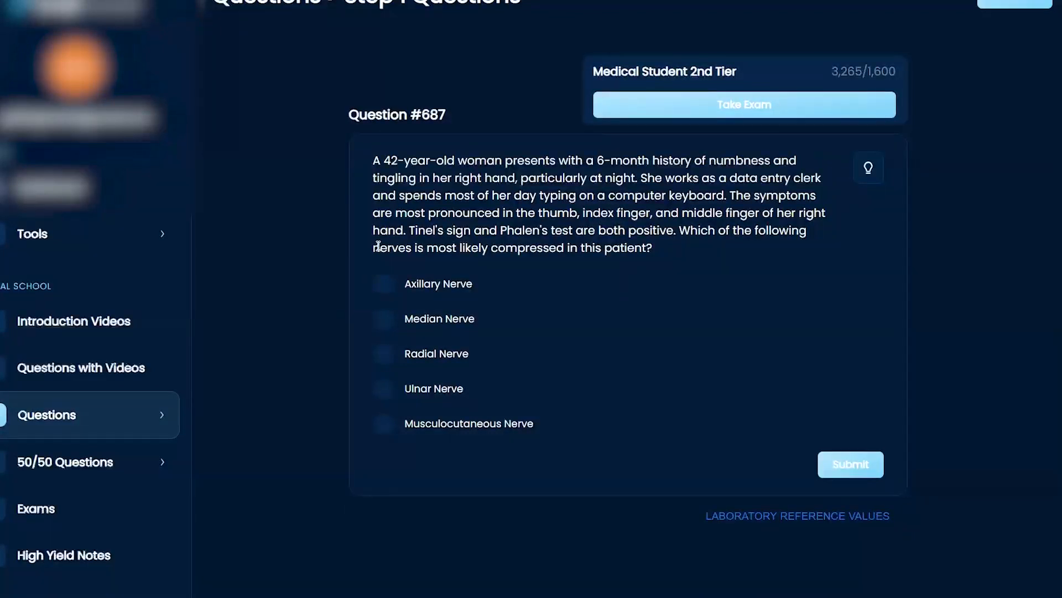
Step: Highlight the nerve question, age and symptom history, 'night', symptom location; select the Tinel's sentence
drag(381, 247, 648, 247)
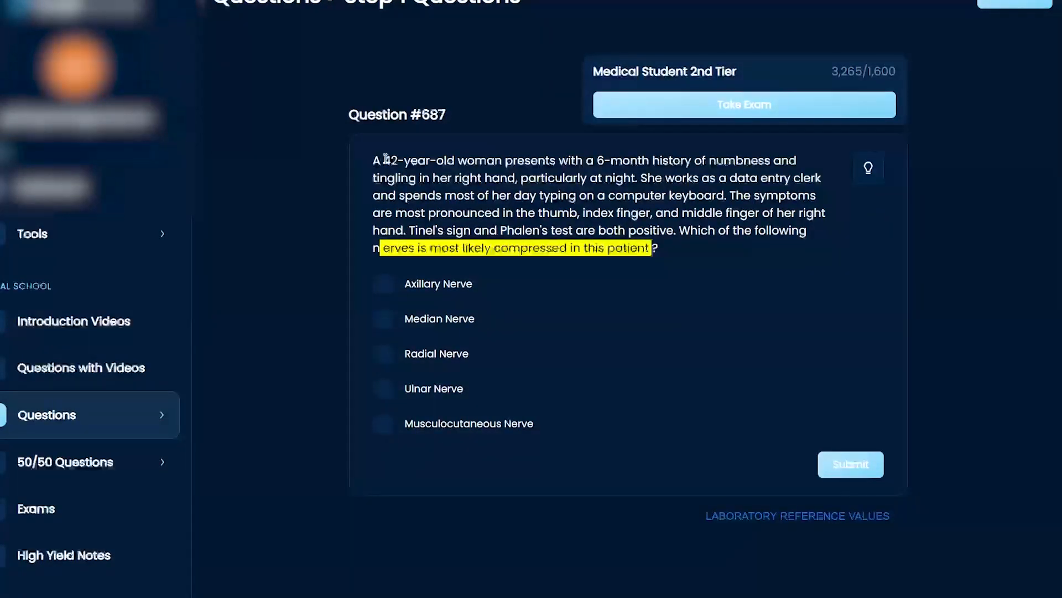
drag(381, 161, 725, 160)
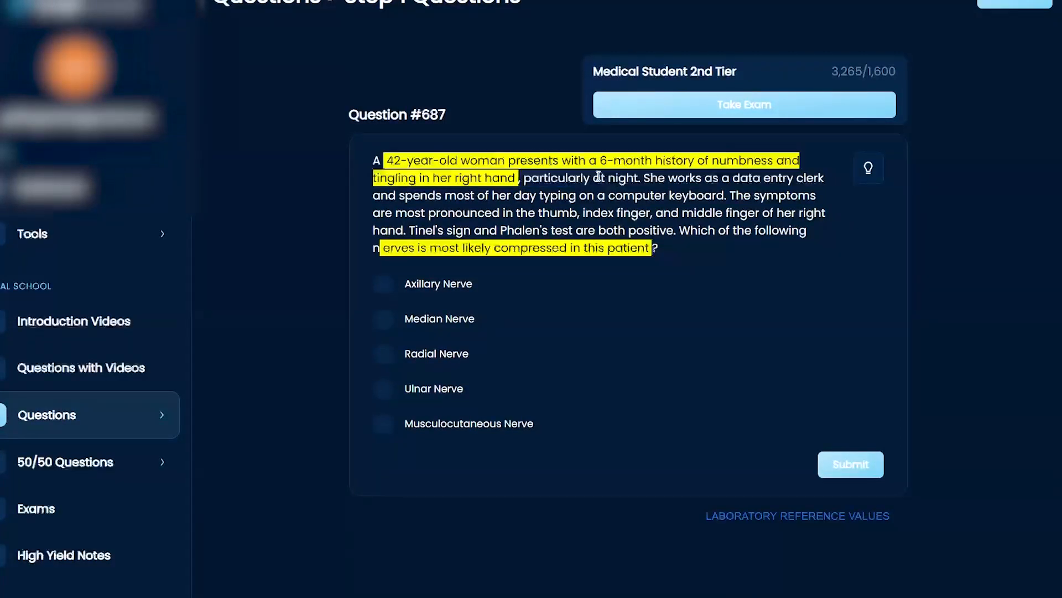
double_click(623, 178)
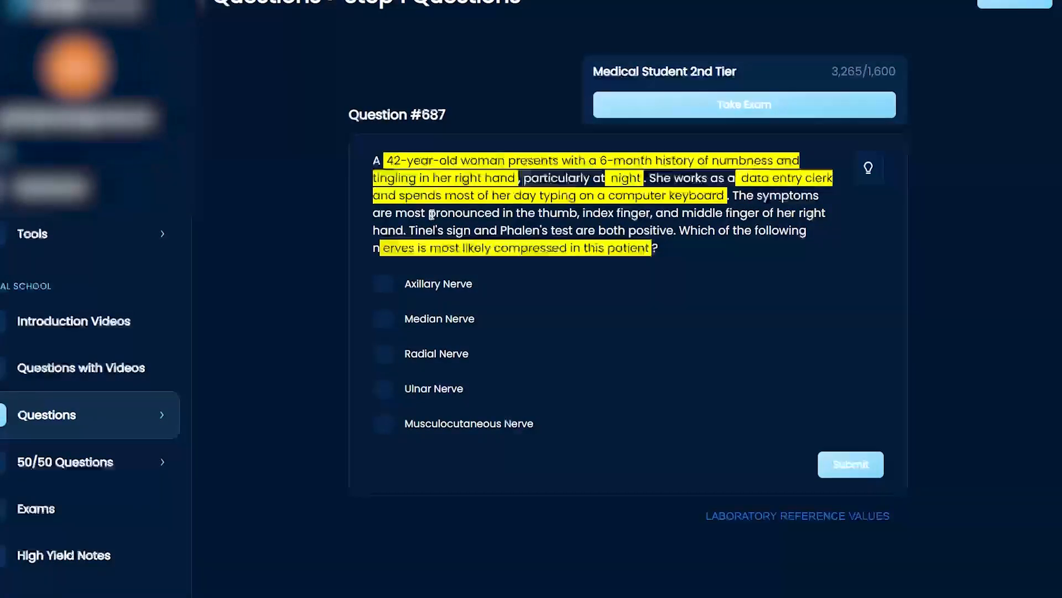
drag(428, 212, 618, 213)
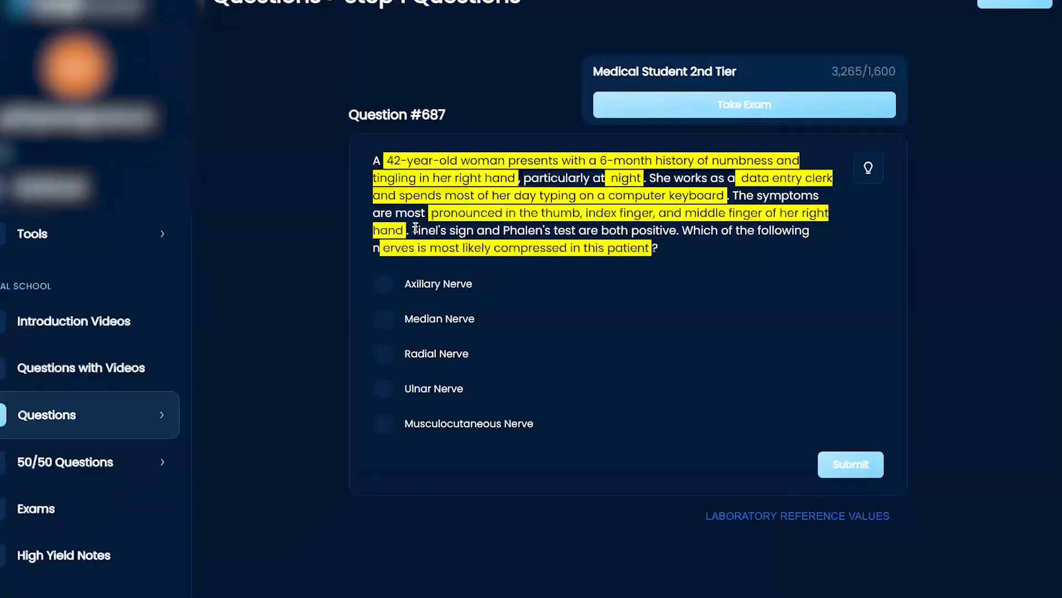
drag(413, 230, 679, 230)
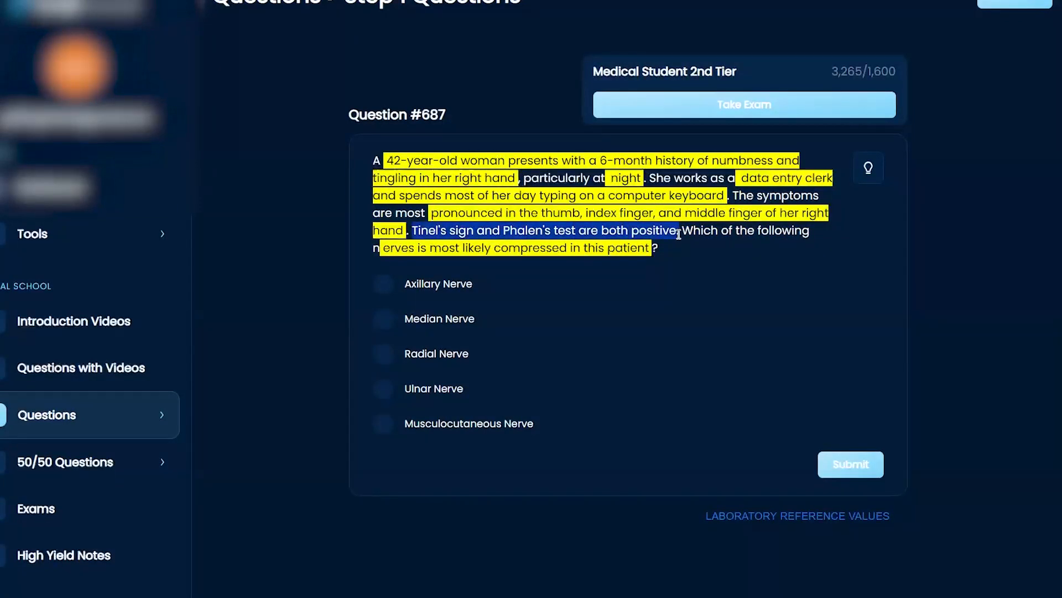
Step: Apply yellow highlight to the selected 'Tinel's sign and Phalen's test positive' sentence
click(769, 348)
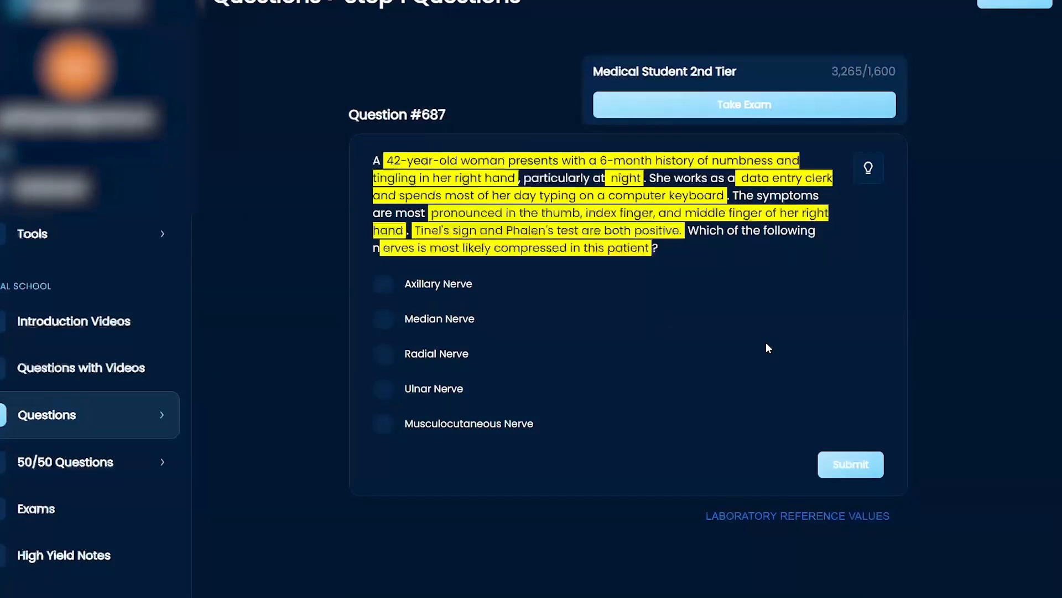
mouse_move(391, 322)
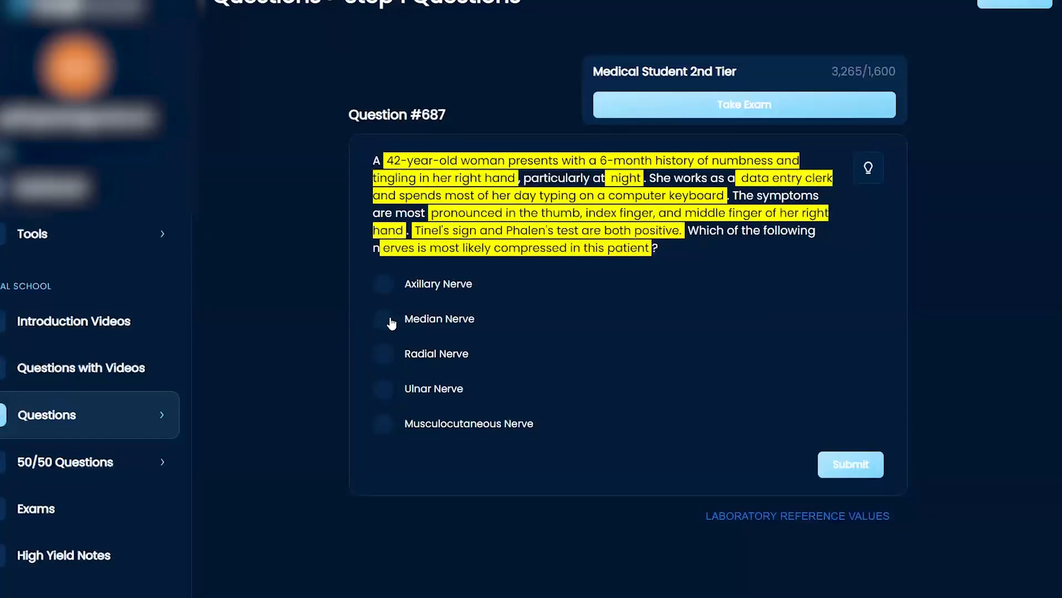
Step: Select the Median Nerve radio button as question #687's answer
click(383, 319)
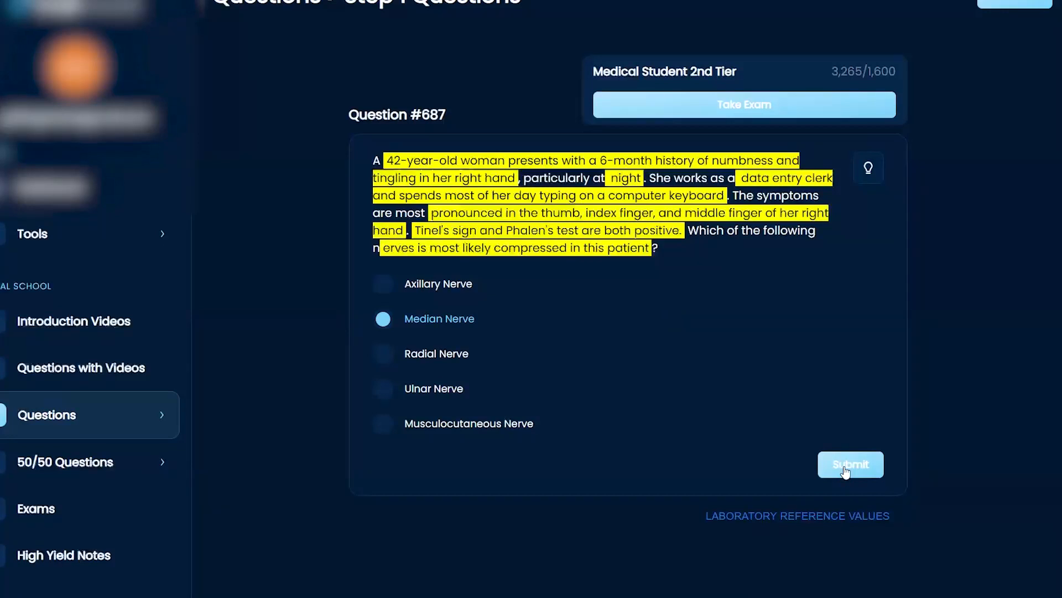
Step: Submit Median Nerve, which is marked correct and reveals the explanation
click(851, 464)
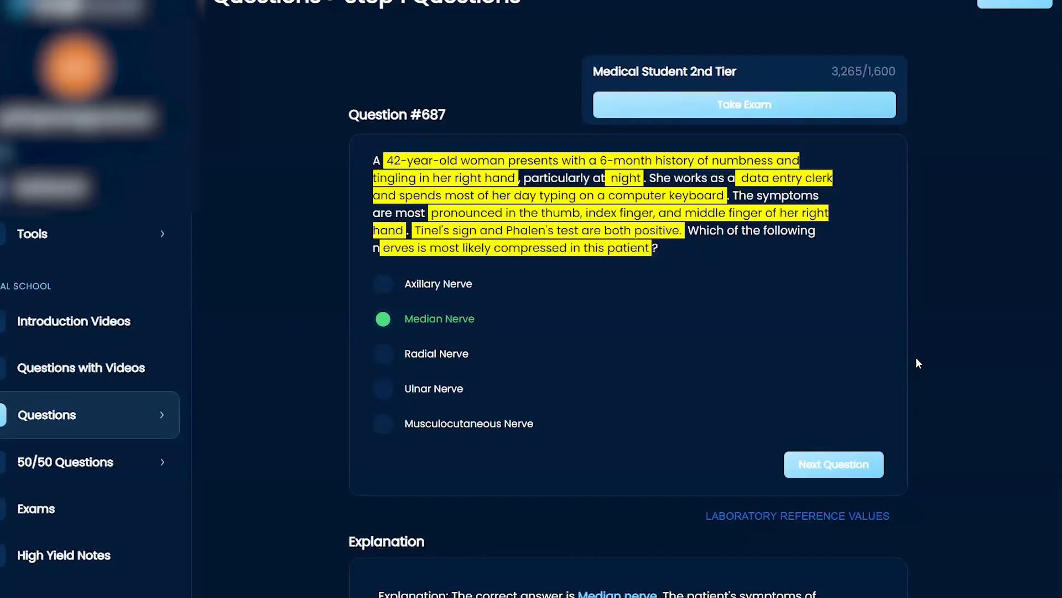
mouse_move(825, 445)
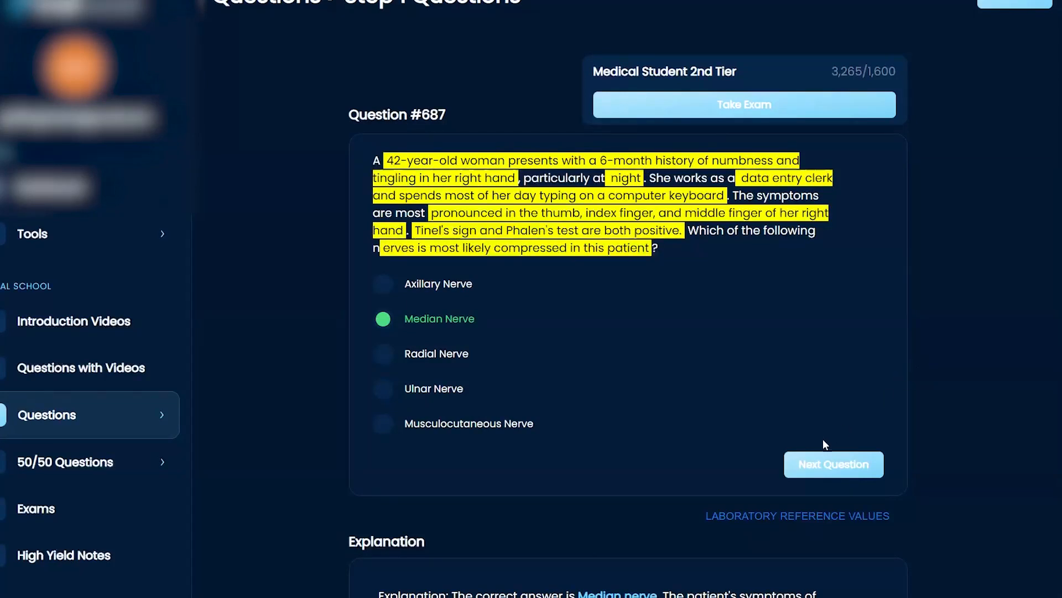